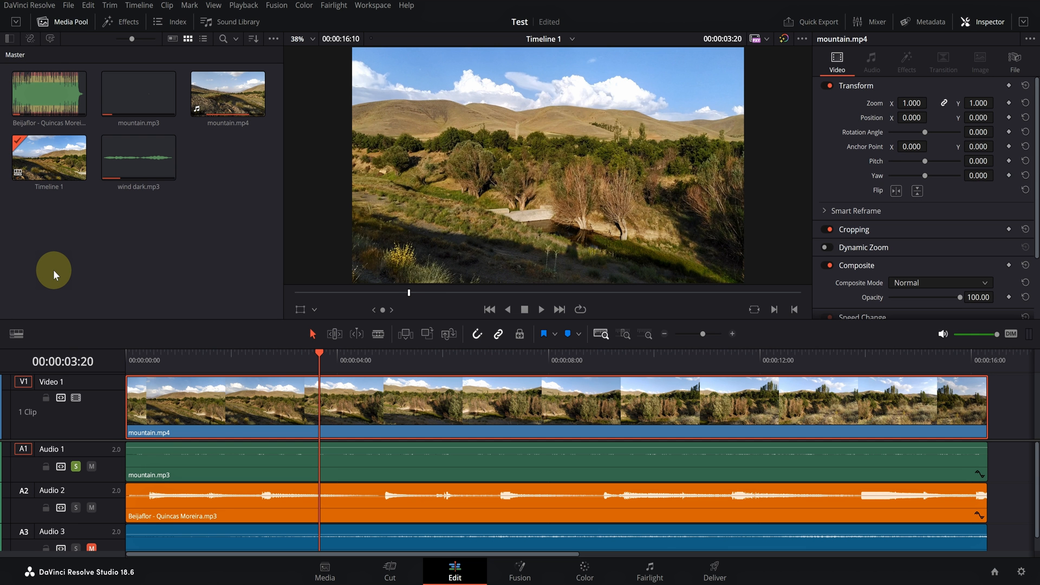
# - In User preferences, uncheck 'Stop renders when a frame or clip cannot be processed'
pyautogui.click(29, 6)
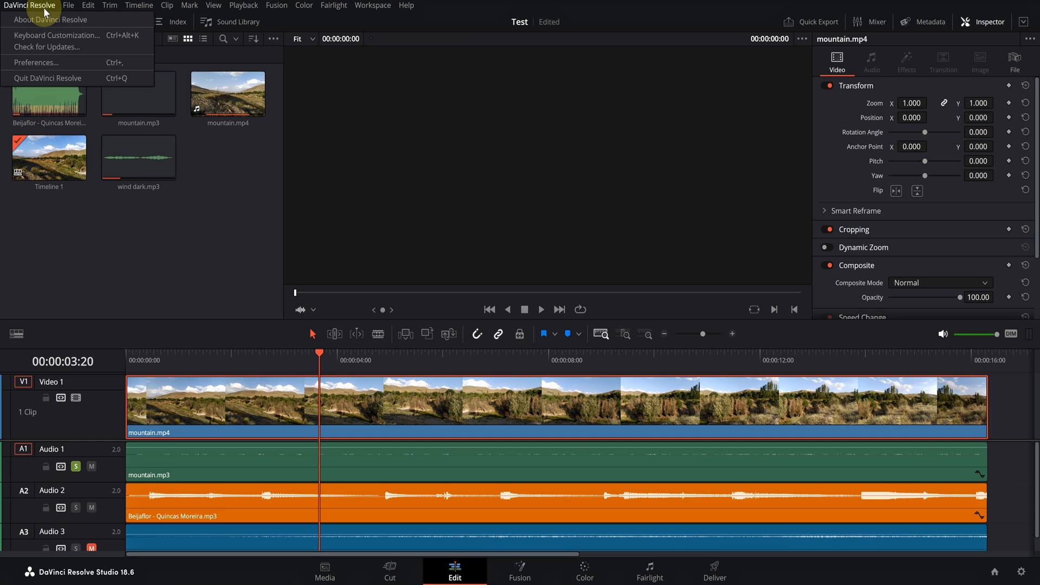
pyautogui.click(36, 61)
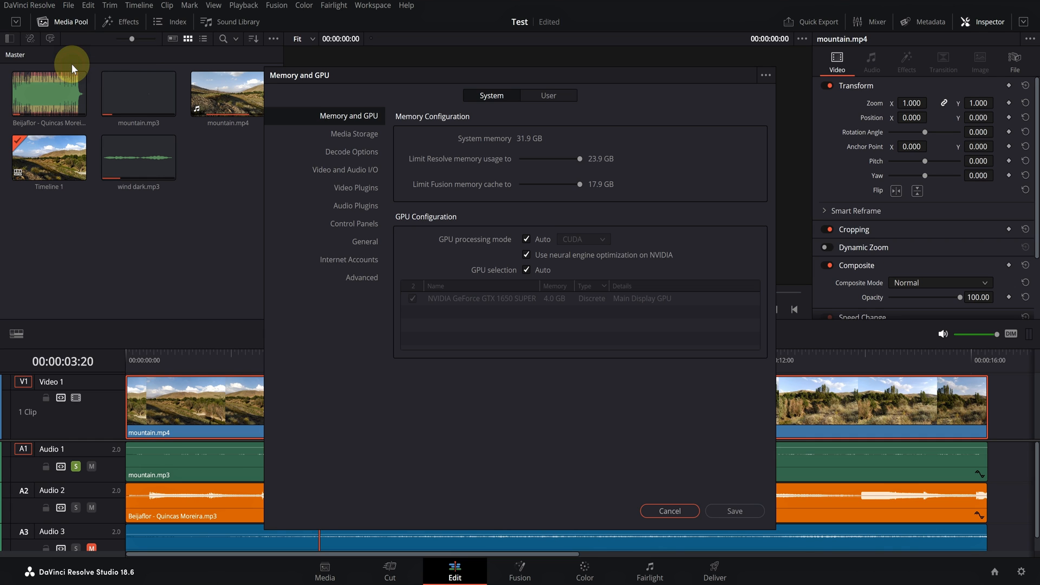
pyautogui.click(547, 94)
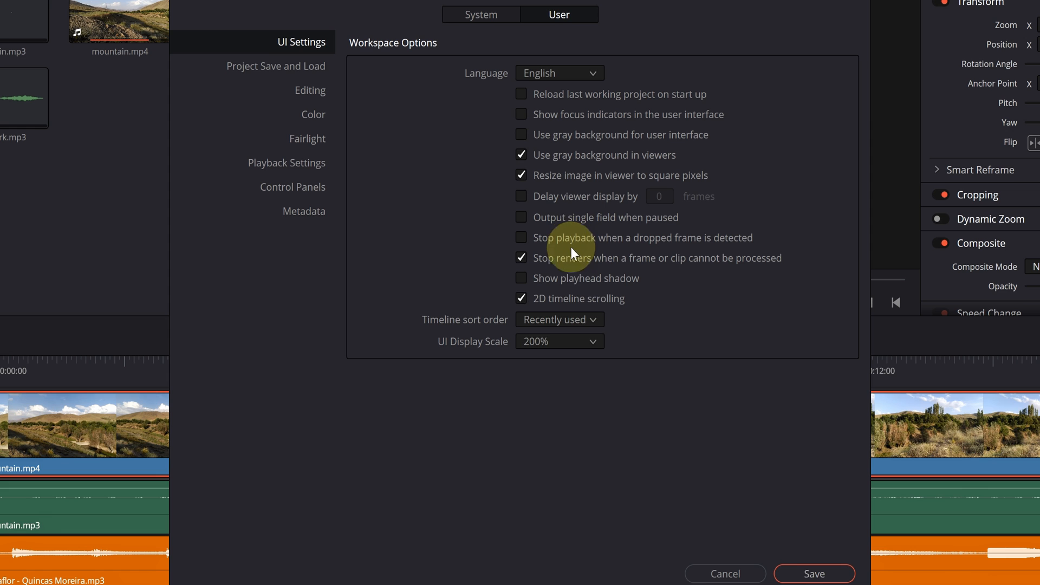
pyautogui.click(521, 258)
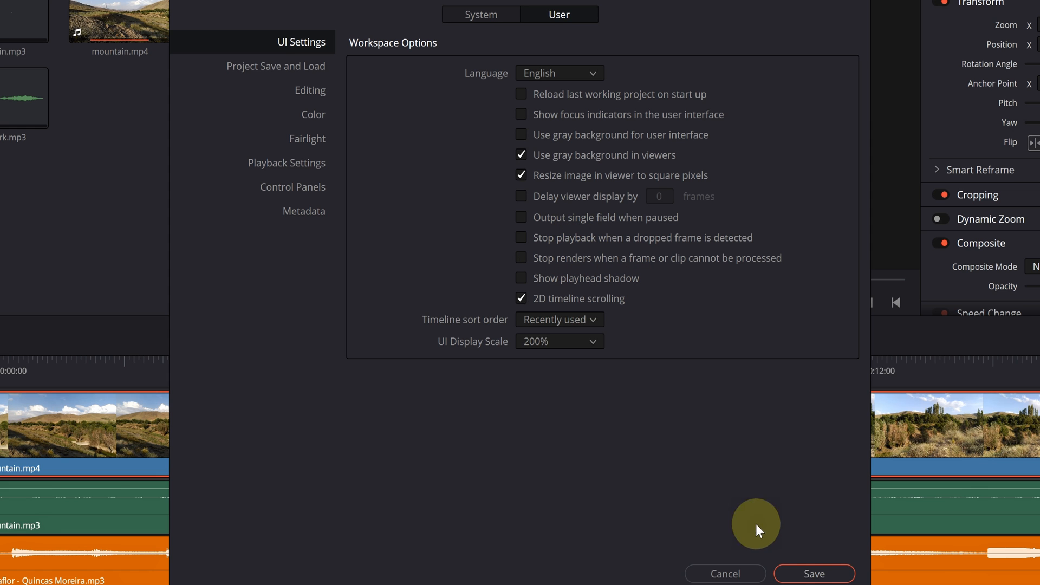
pyautogui.click(813, 573)
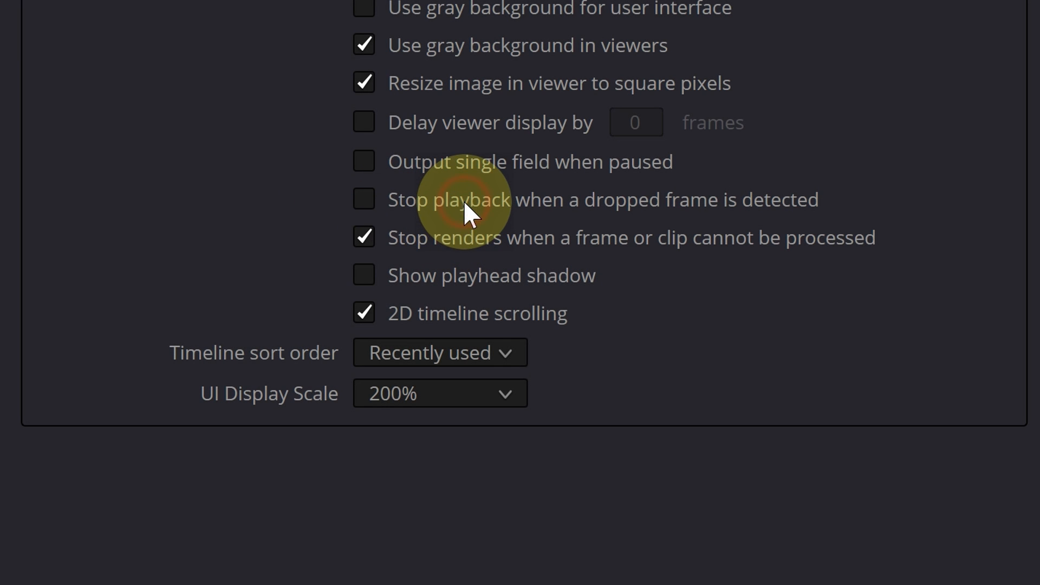
pyautogui.click(363, 237)
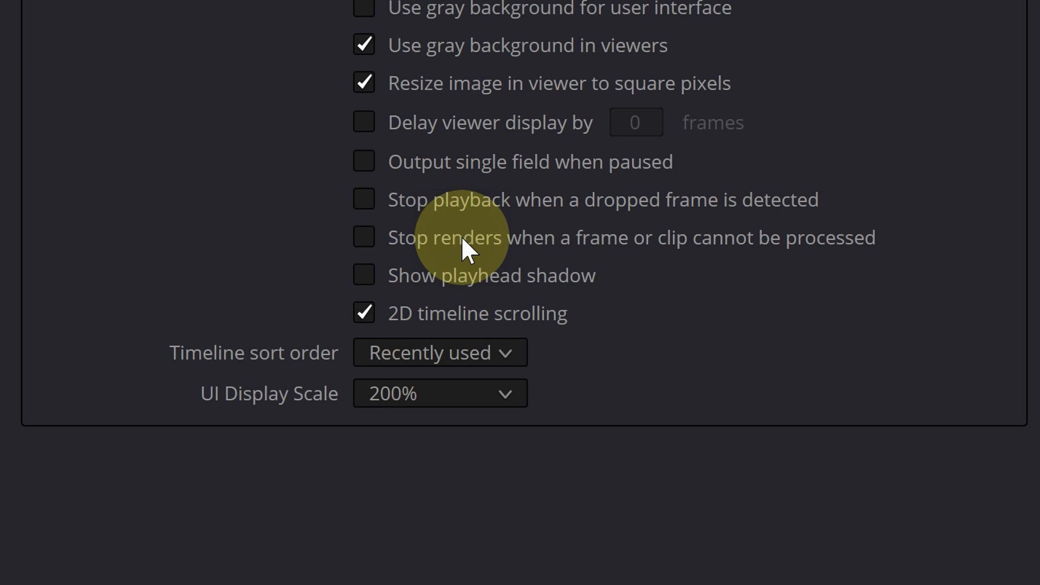
pyautogui.moveTo(746, 567)
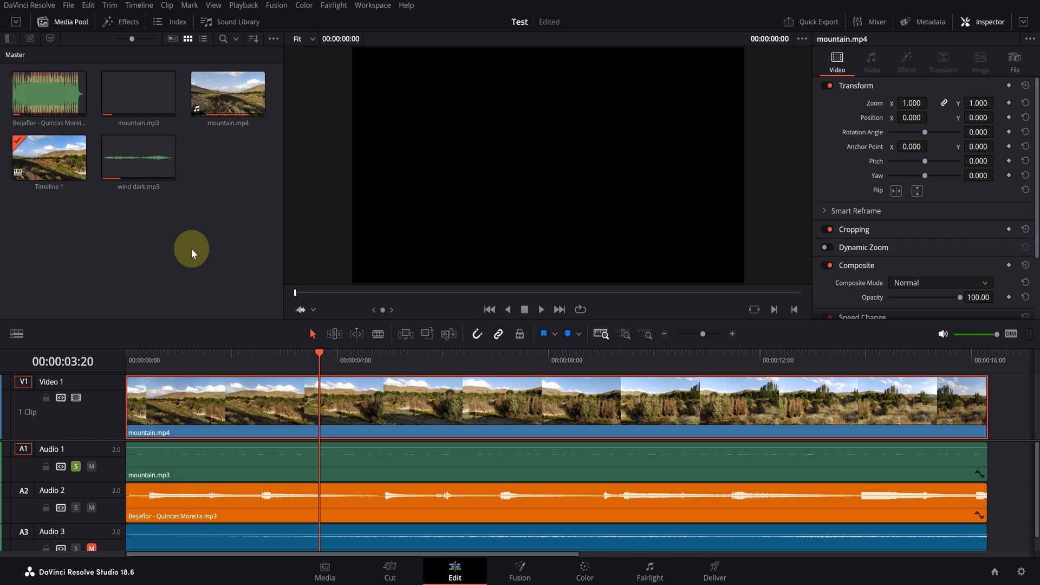
pyautogui.moveTo(357, 383)
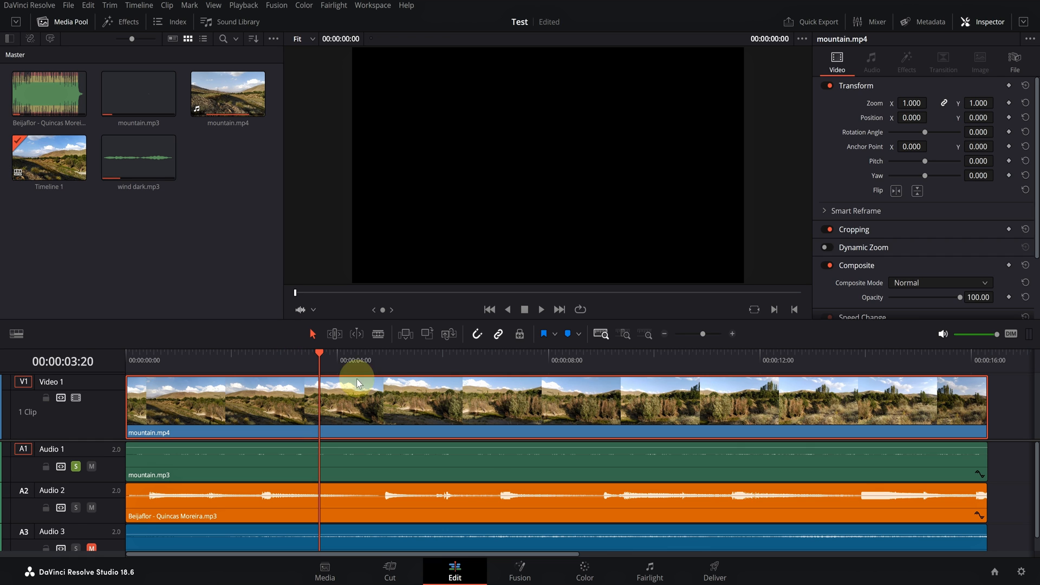
# - Switch to the Deliver page
pyautogui.click(715, 569)
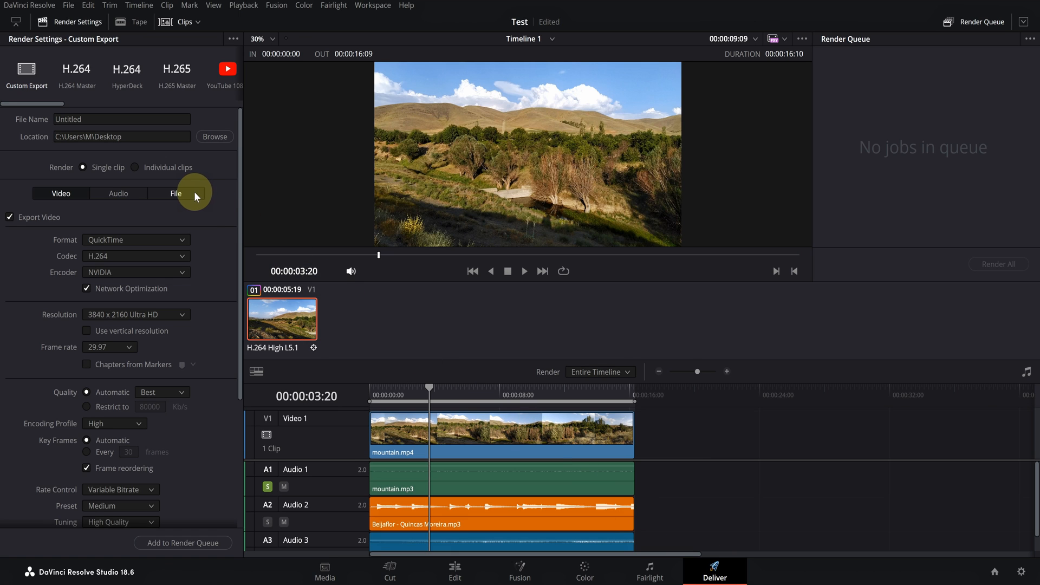
# - In the File render settings, lower Render speed from Maximum to 75, then return to Edit
pyautogui.click(175, 193)
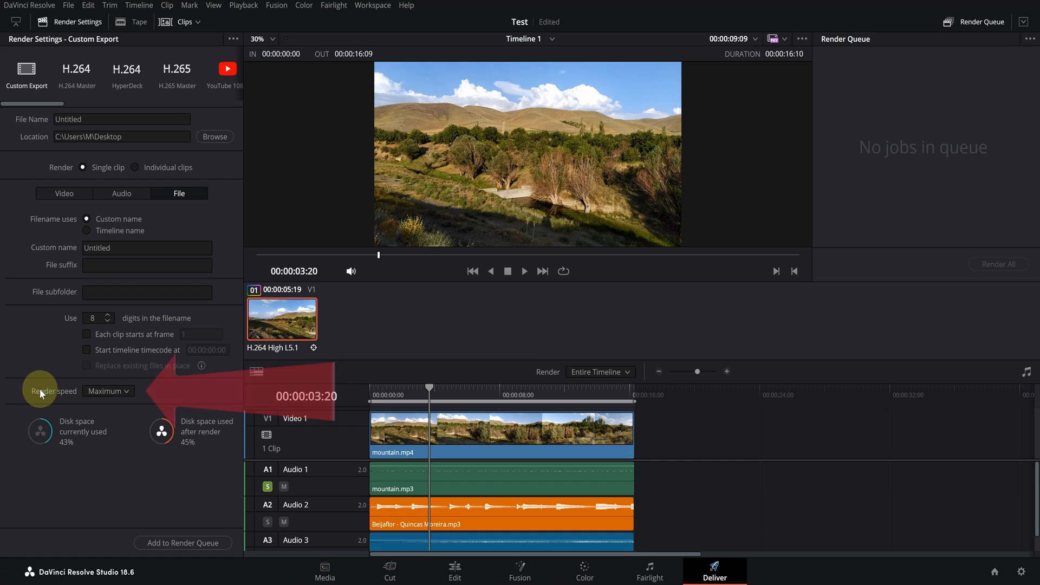
pyautogui.click(109, 391)
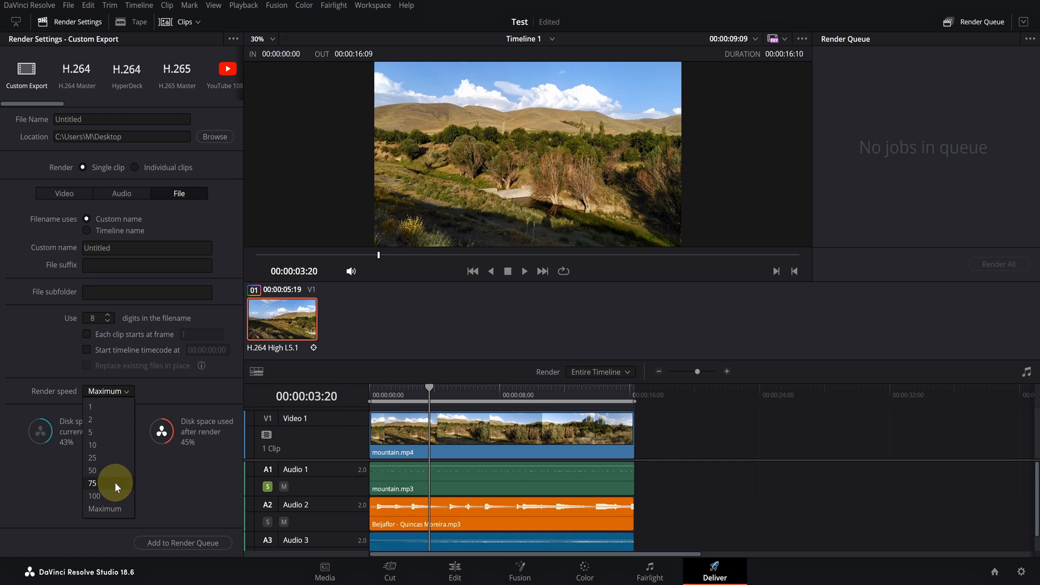
pyautogui.click(92, 483)
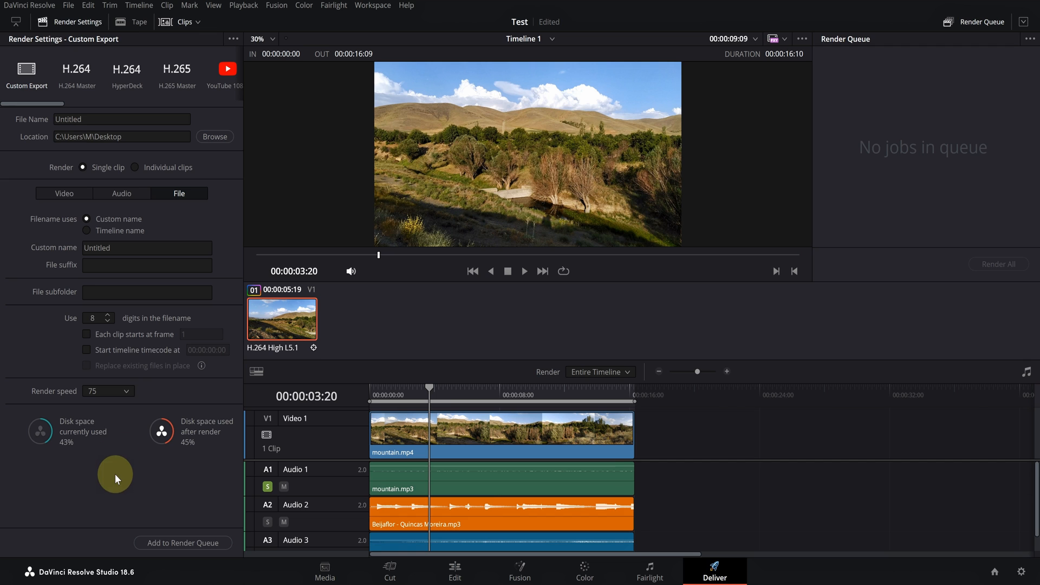
pyautogui.click(107, 391)
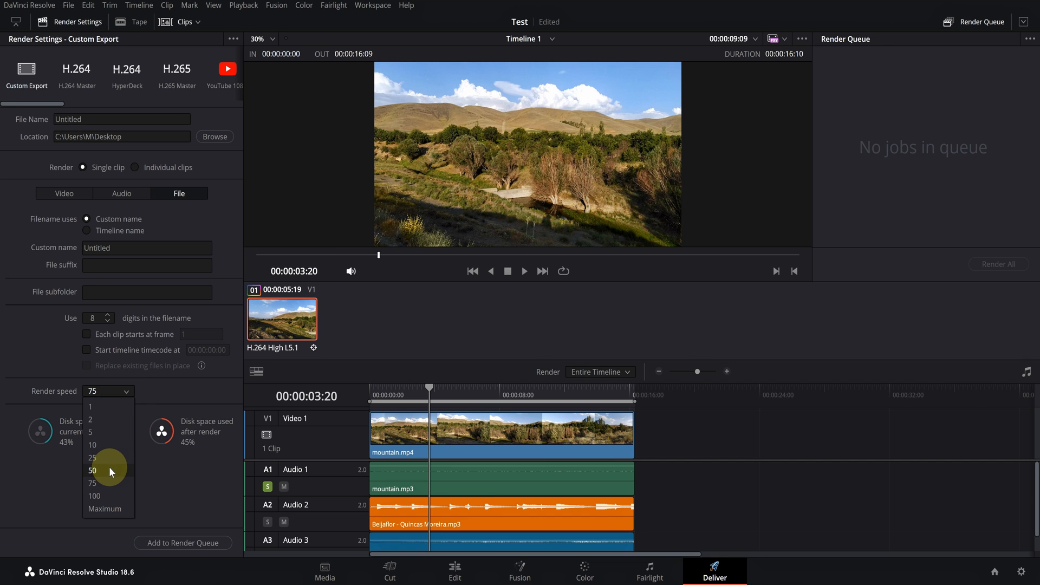
pyautogui.moveTo(113, 497)
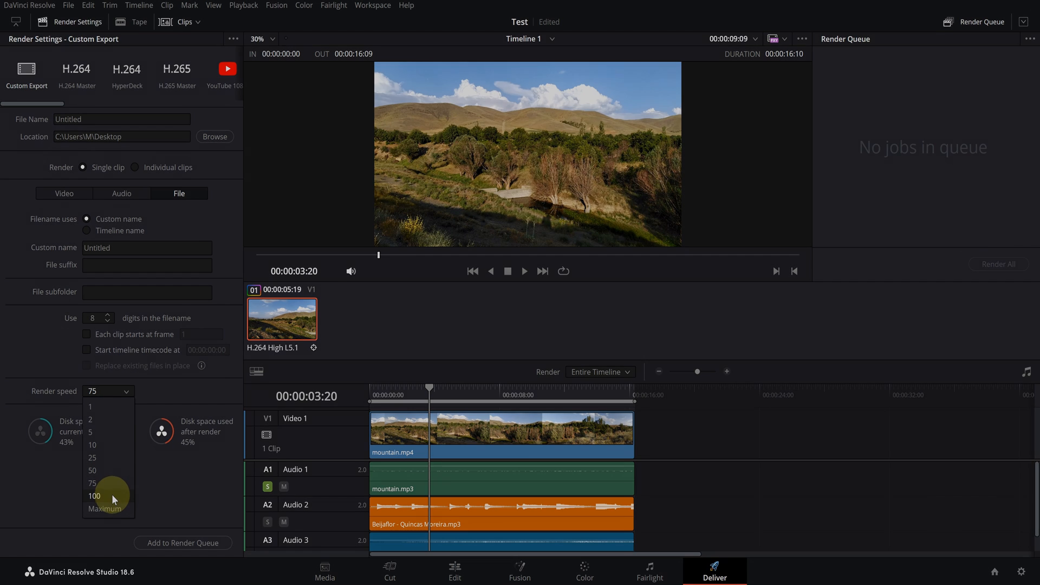
pyautogui.click(455, 570)
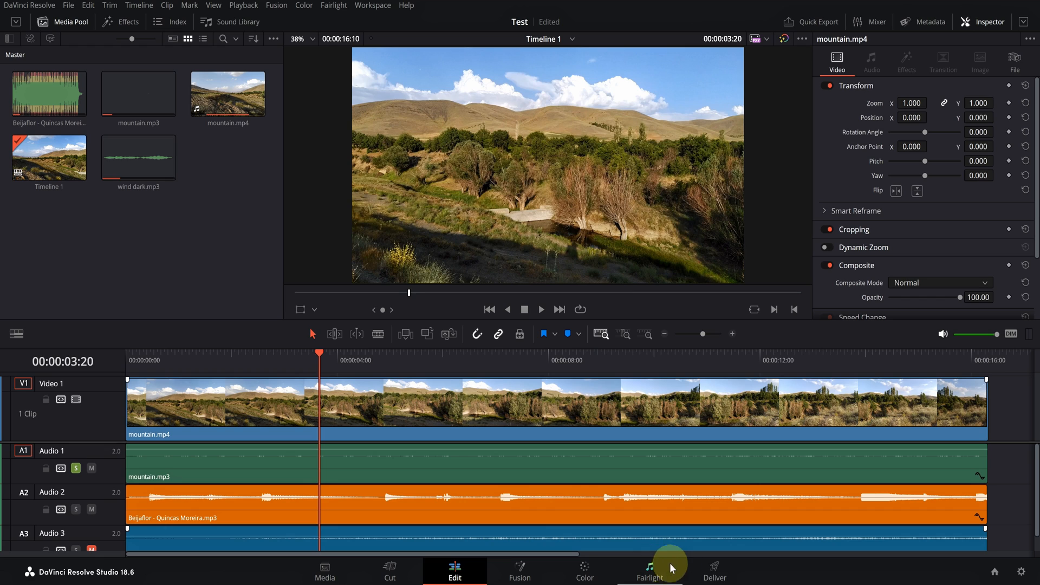
# - Return to the Deliver page and open the viewer's options menu
pyautogui.click(714, 570)
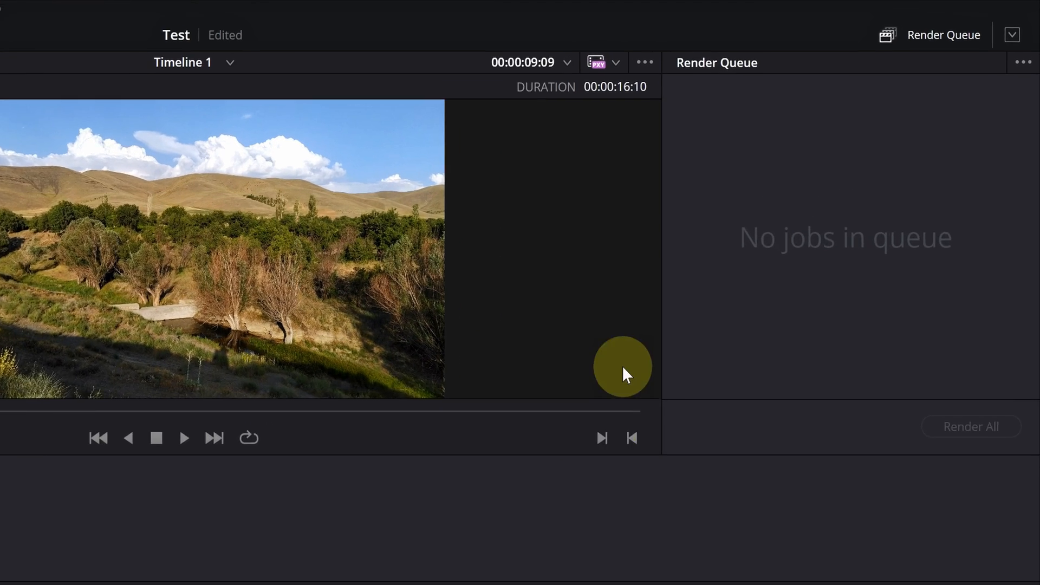
pyautogui.click(644, 61)
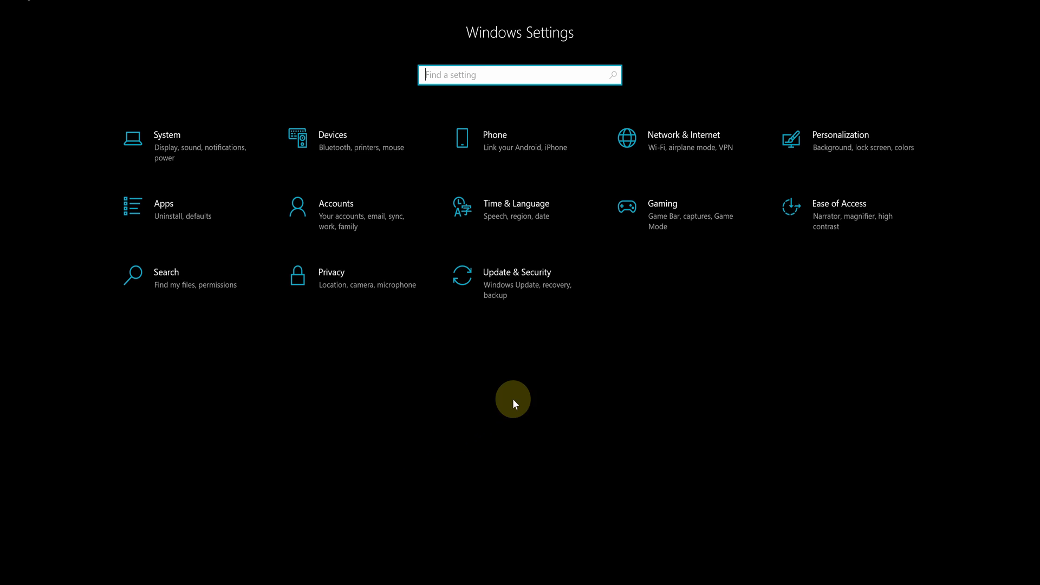
# - Go to Update & Security, then the Windows Update page
pyautogui.click(516, 277)
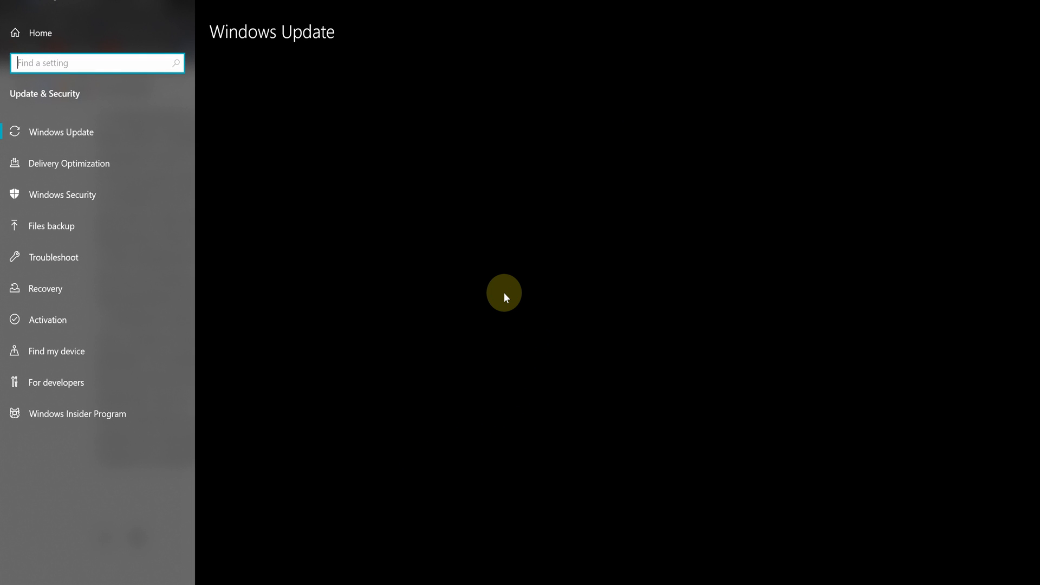
pyautogui.click(63, 132)
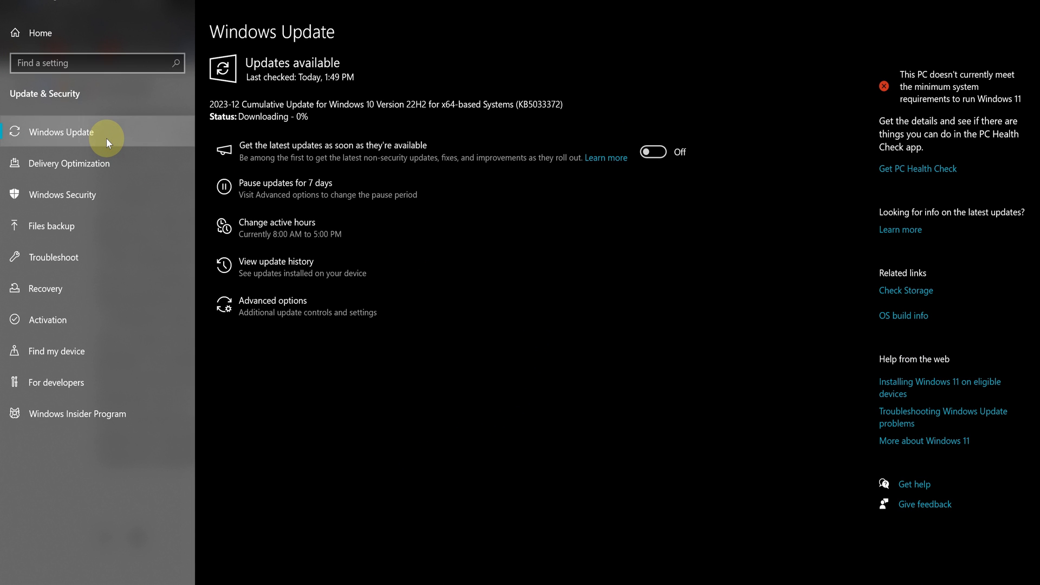
pyautogui.moveTo(317, 143)
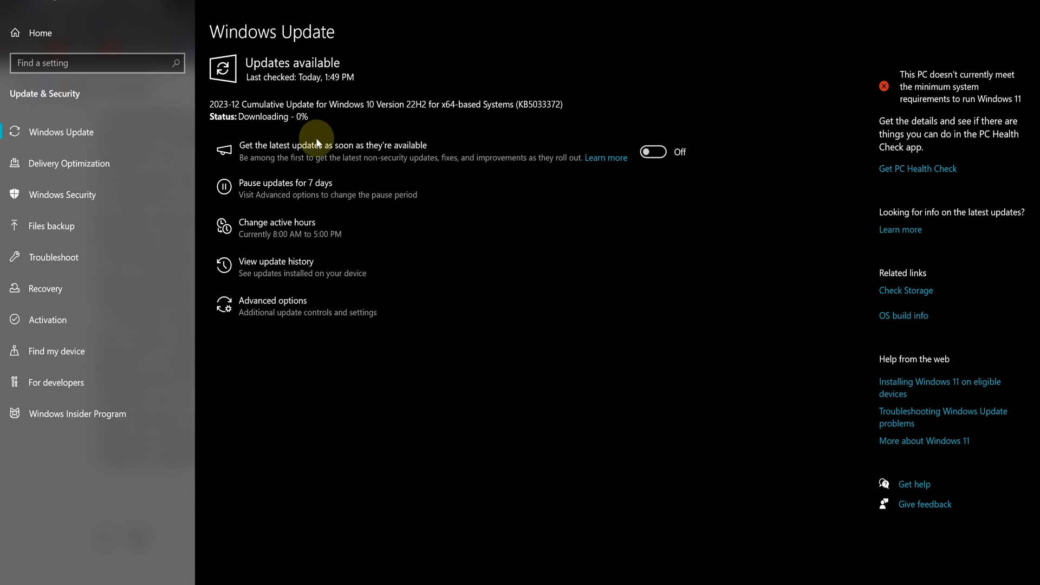
pyautogui.moveTo(289, 137)
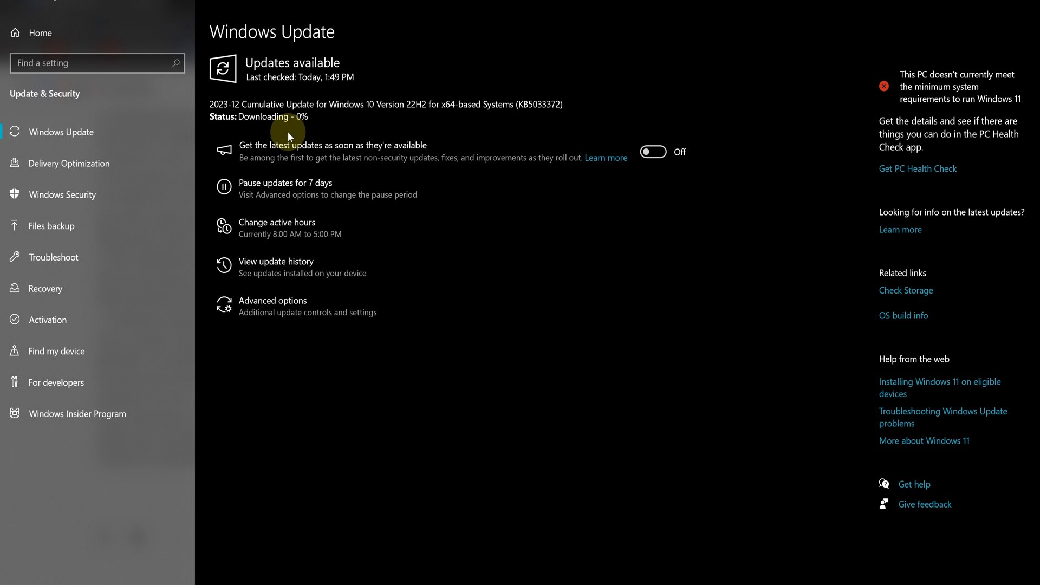